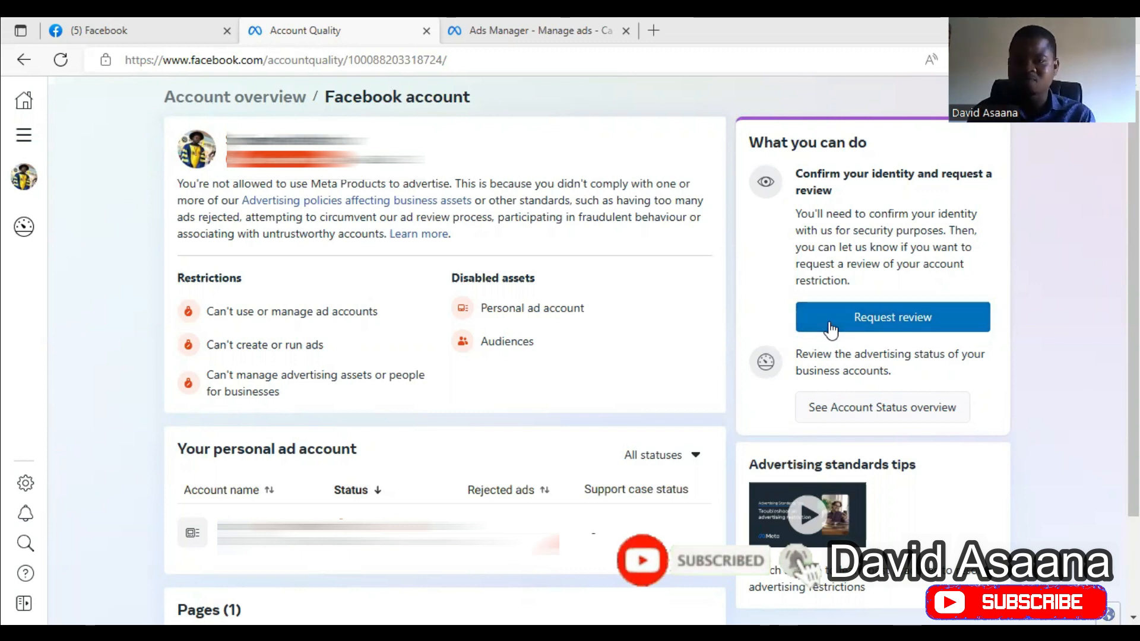
mouse_move(1027, 209)
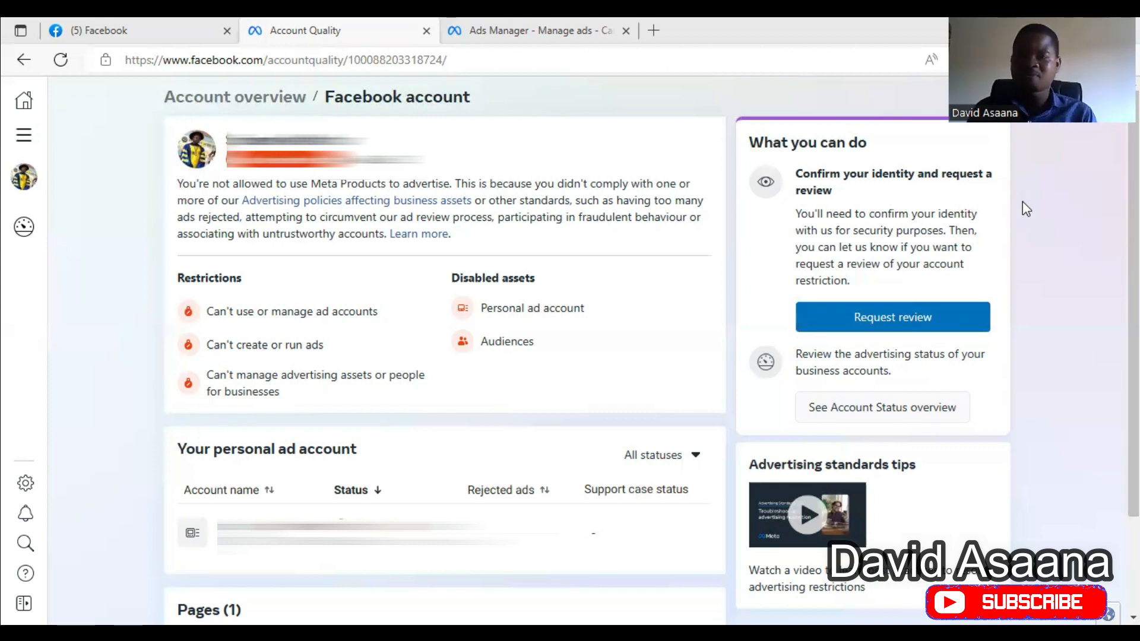
mouse_move(1073, 361)
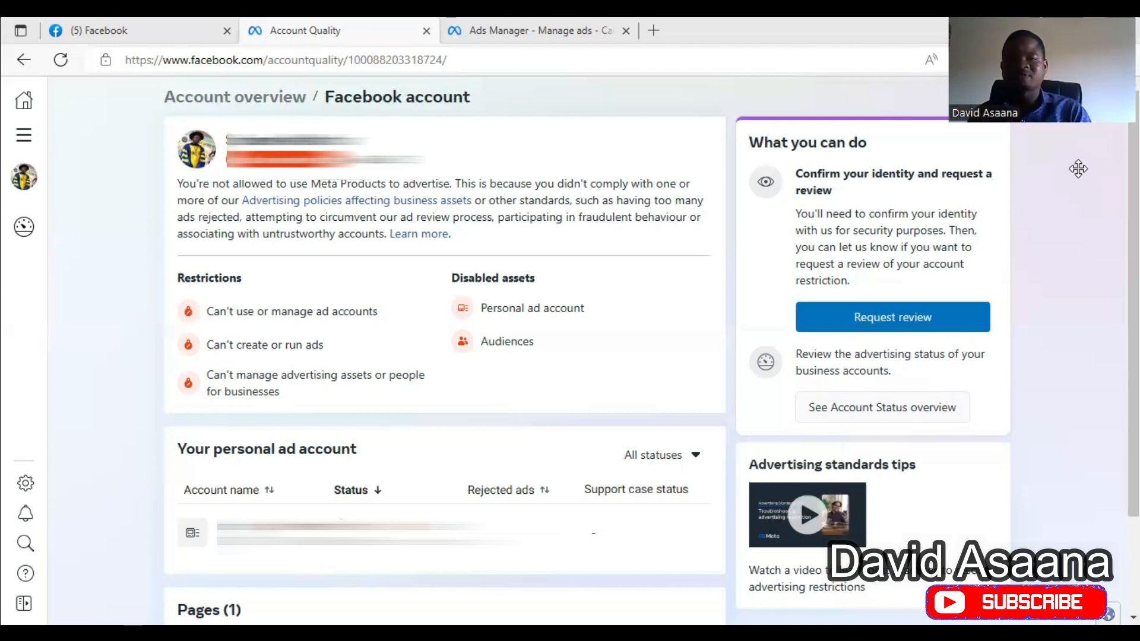
mouse_move(358, 23)
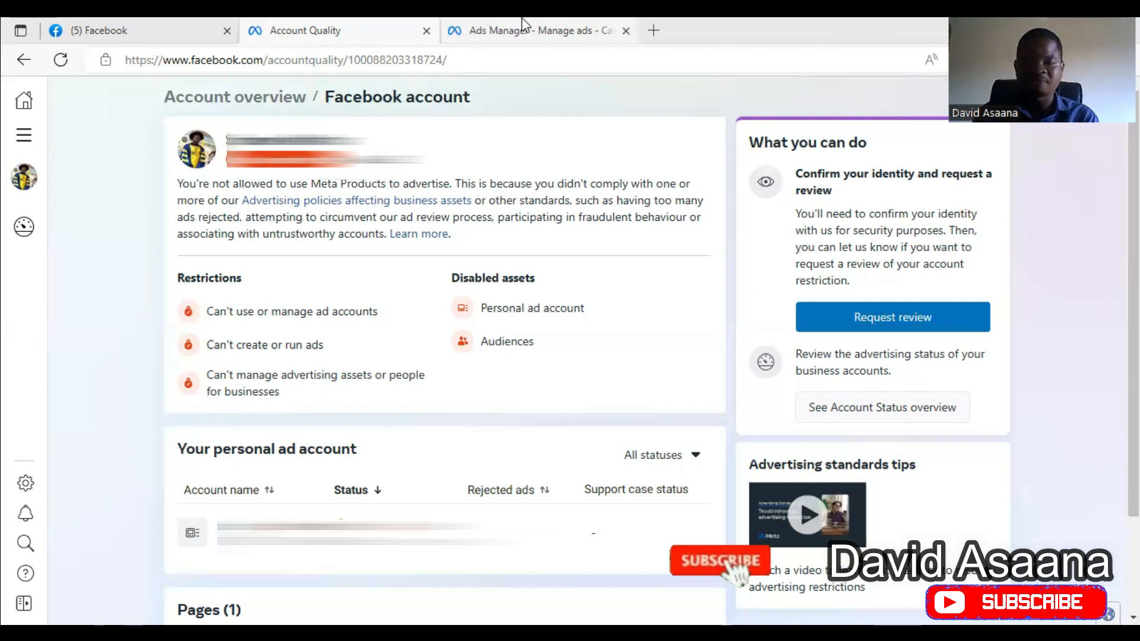
mouse_move(537, 30)
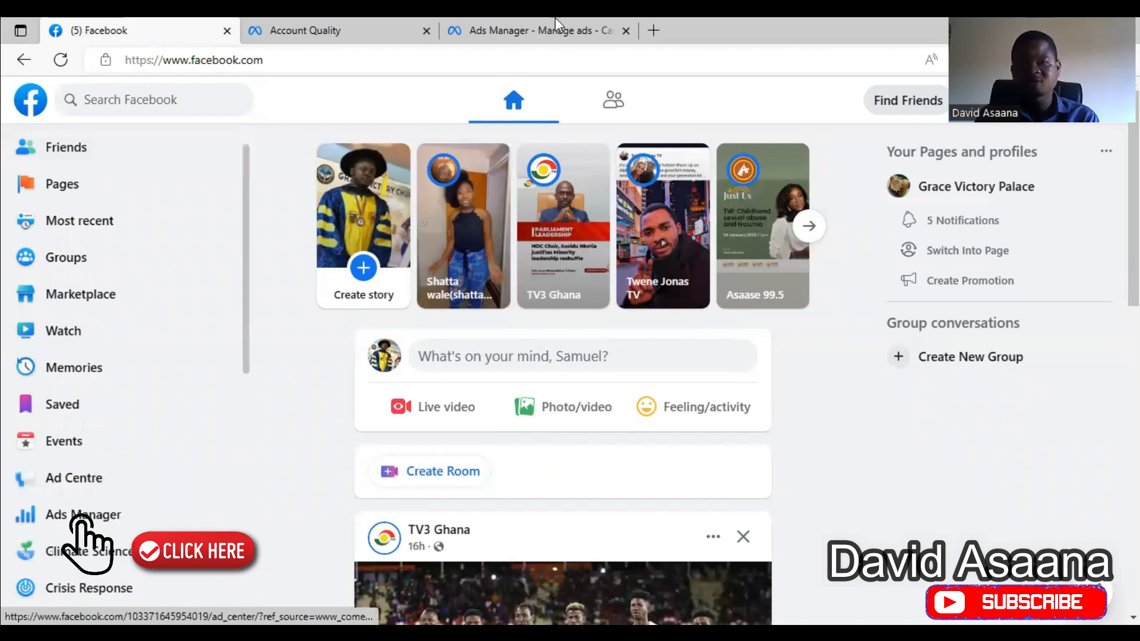
- Bring up the Ads Manager campaigns page, where the advertising restriction notice appears
left_click(538, 31)
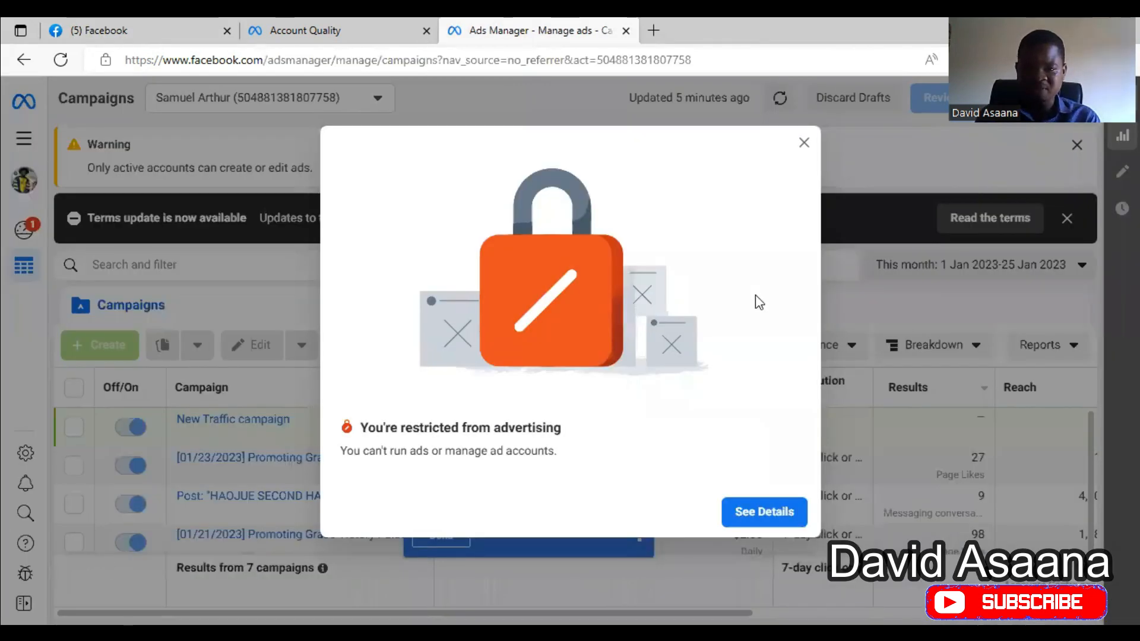
mouse_move(891, 458)
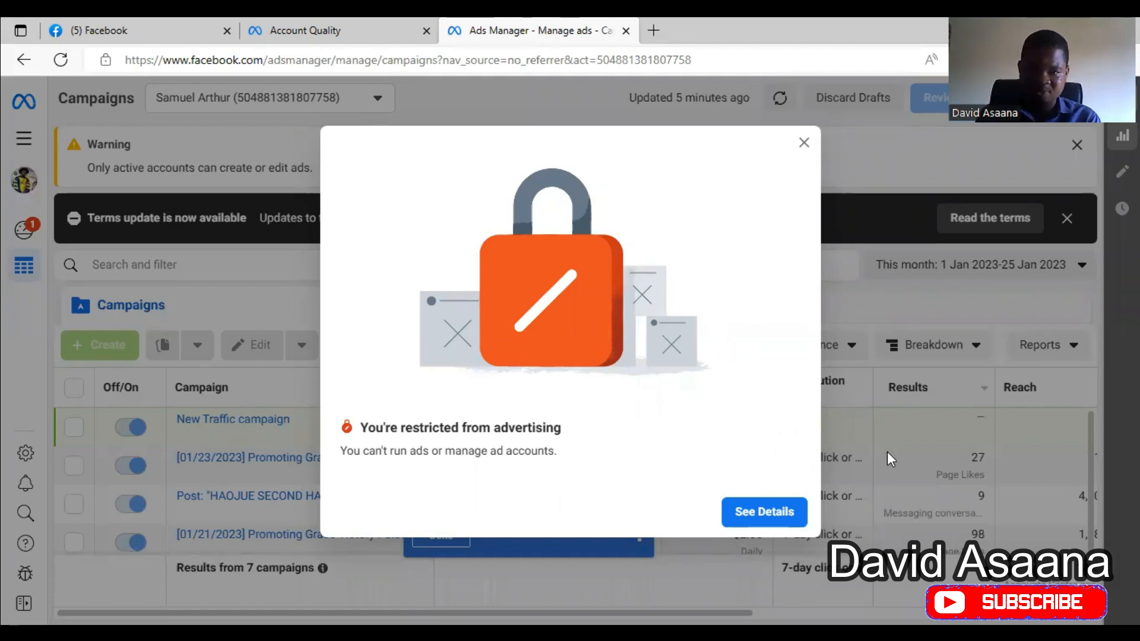
mouse_move(610, 356)
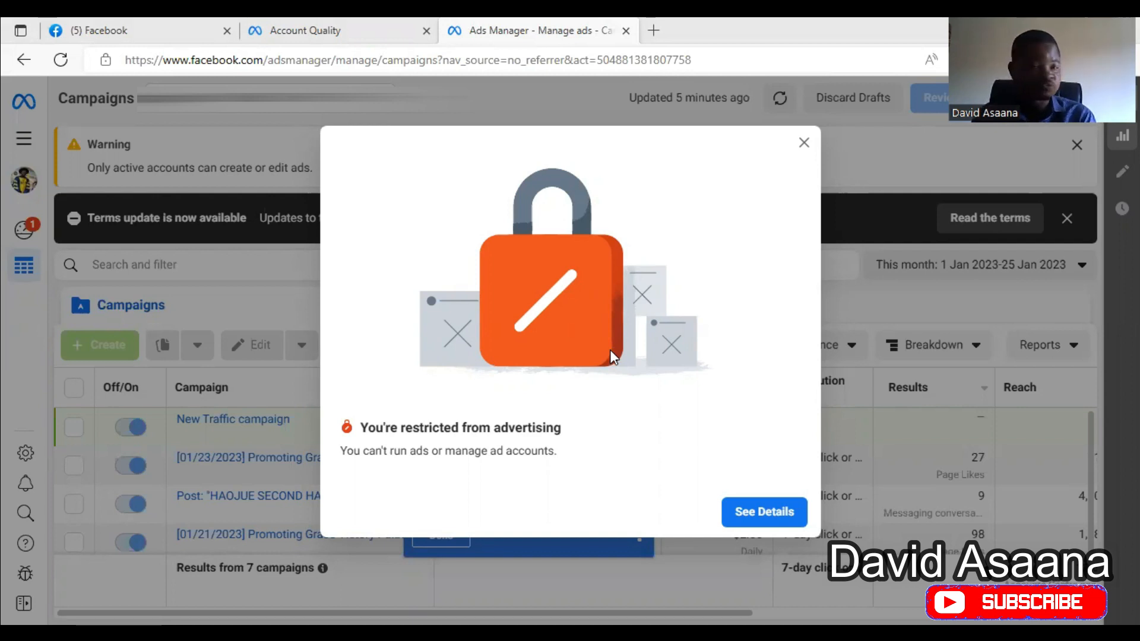
mouse_move(779, 166)
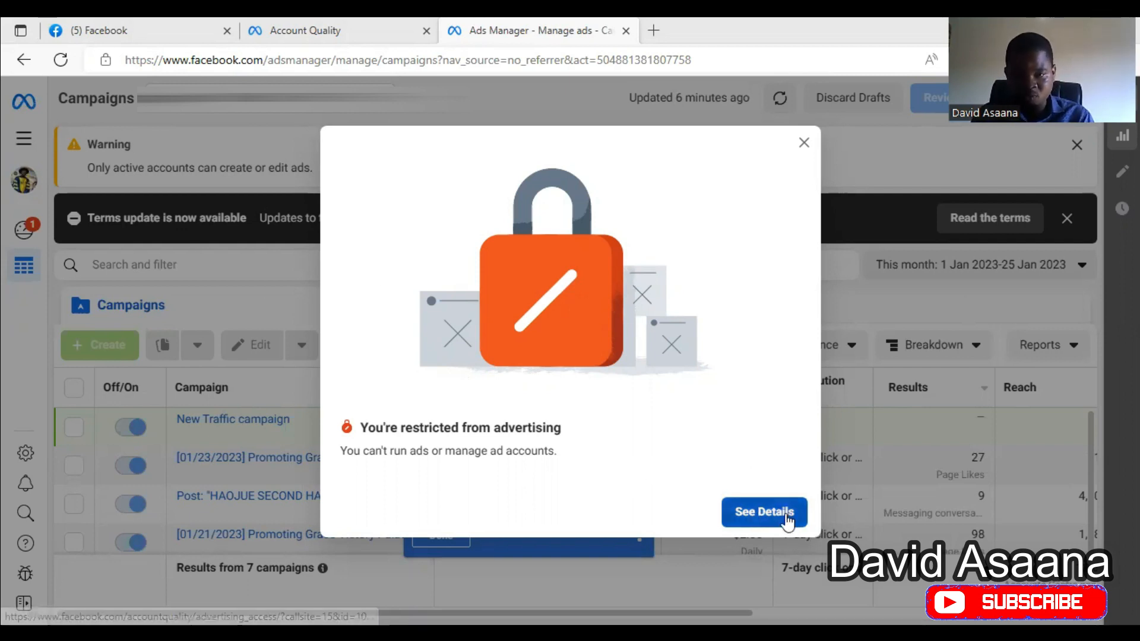
- View the details of the advertising restriction in a new Account Quality tab
left_click(763, 512)
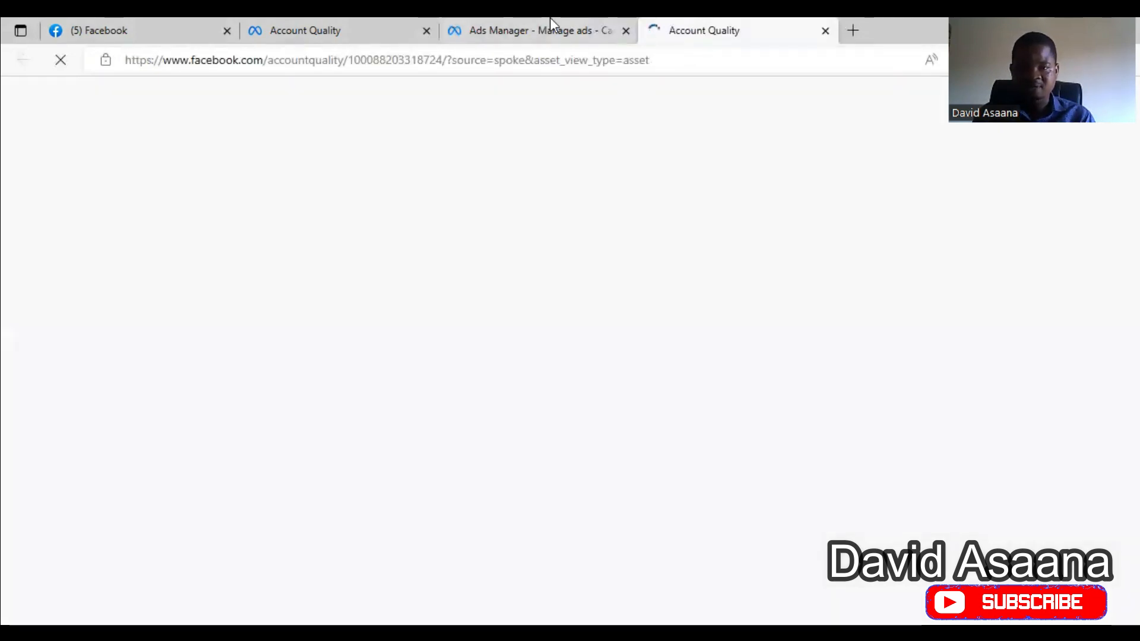
mouse_move(704, 31)
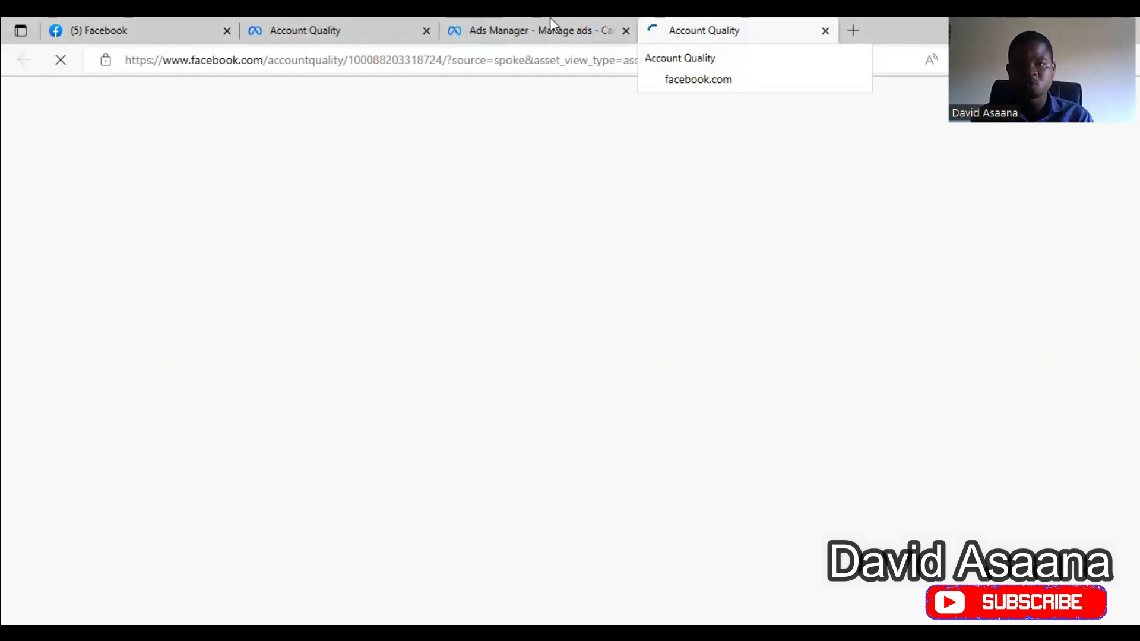
mouse_move(736, 24)
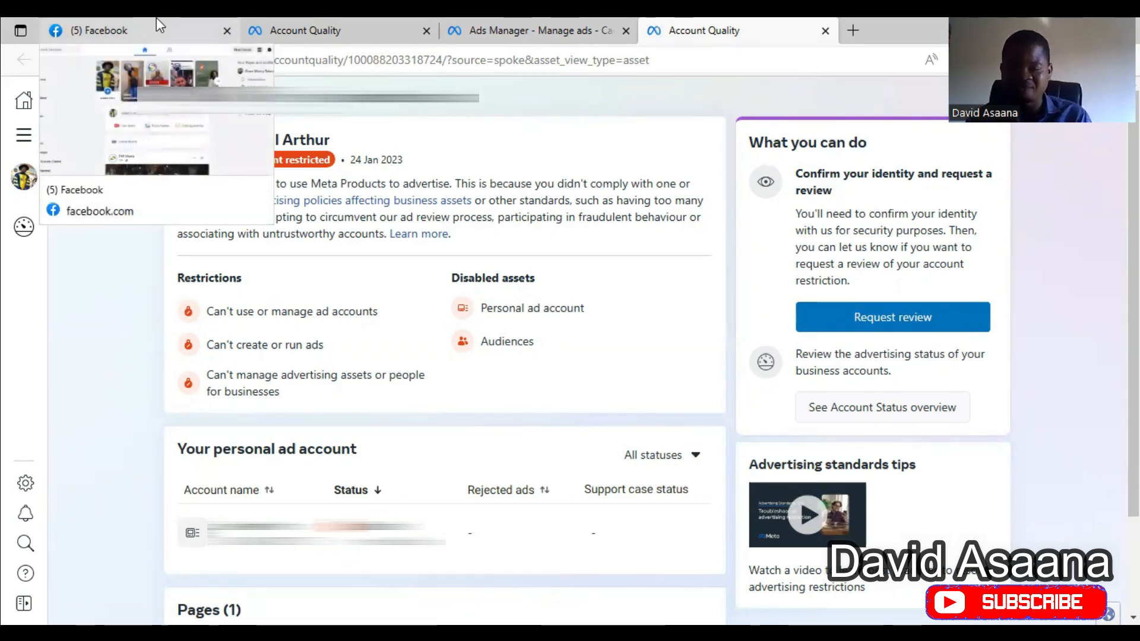
- Return to the main Facebook feed from the top bar
left_click(100, 31)
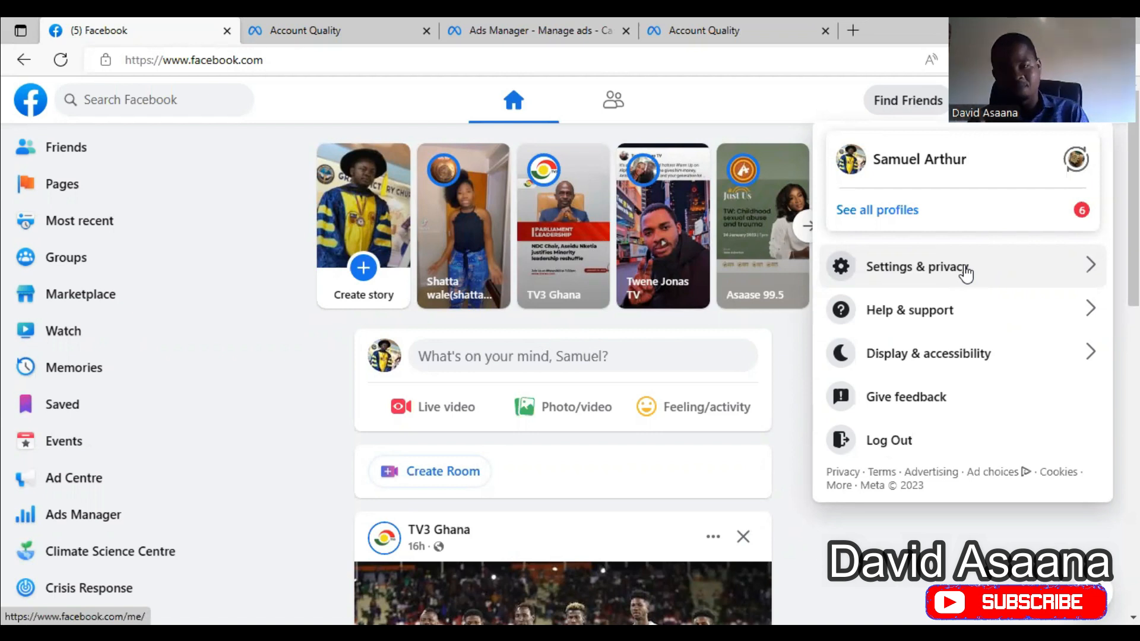
mouse_move(804, 162)
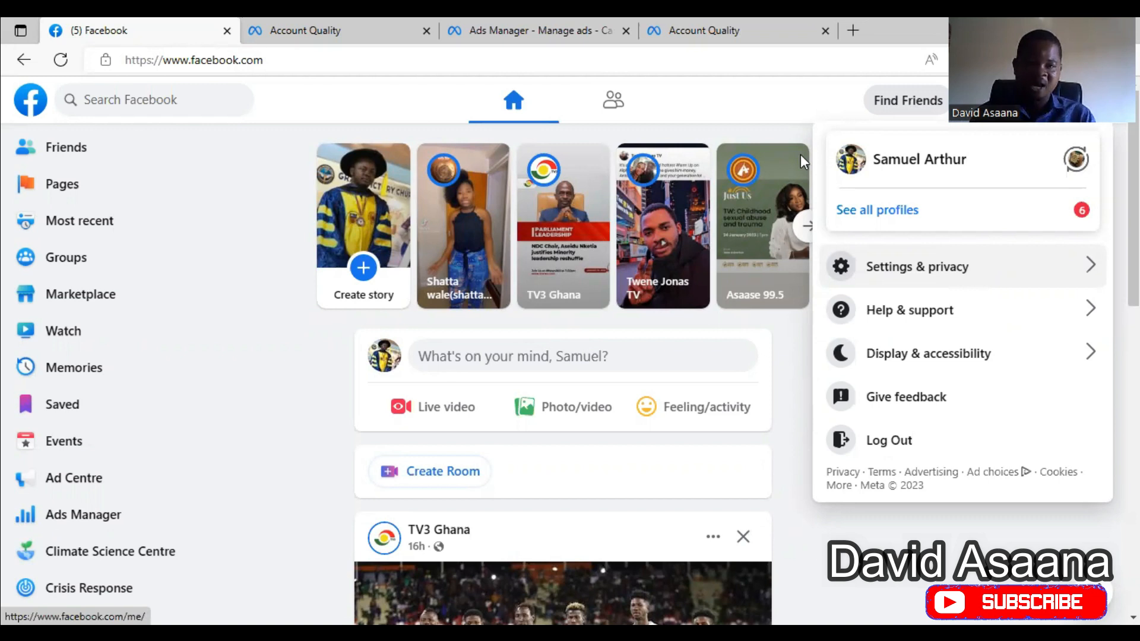
mouse_move(289, 430)
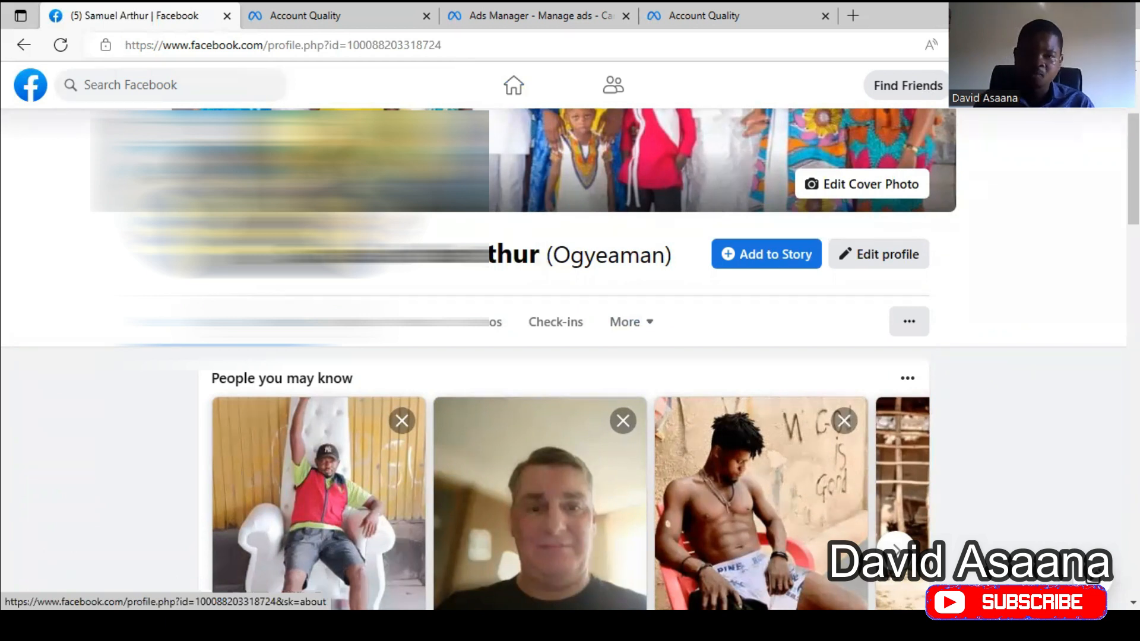
- From the Account Quality overview, begin identity confirmation and start uploading an ID photo
left_click(305, 15)
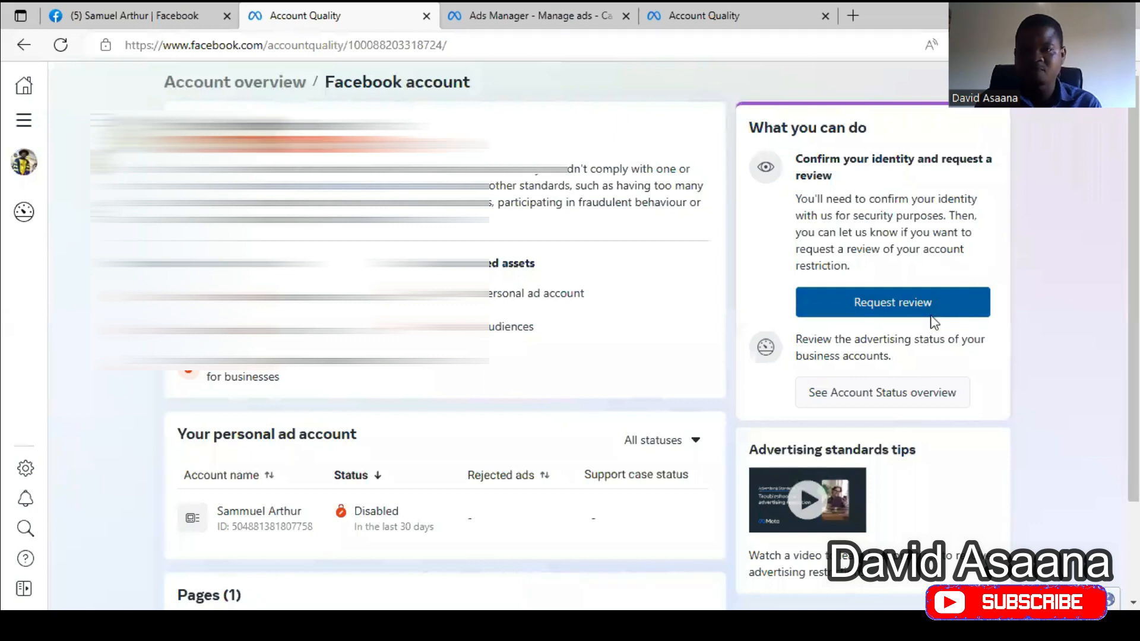
left_click(892, 303)
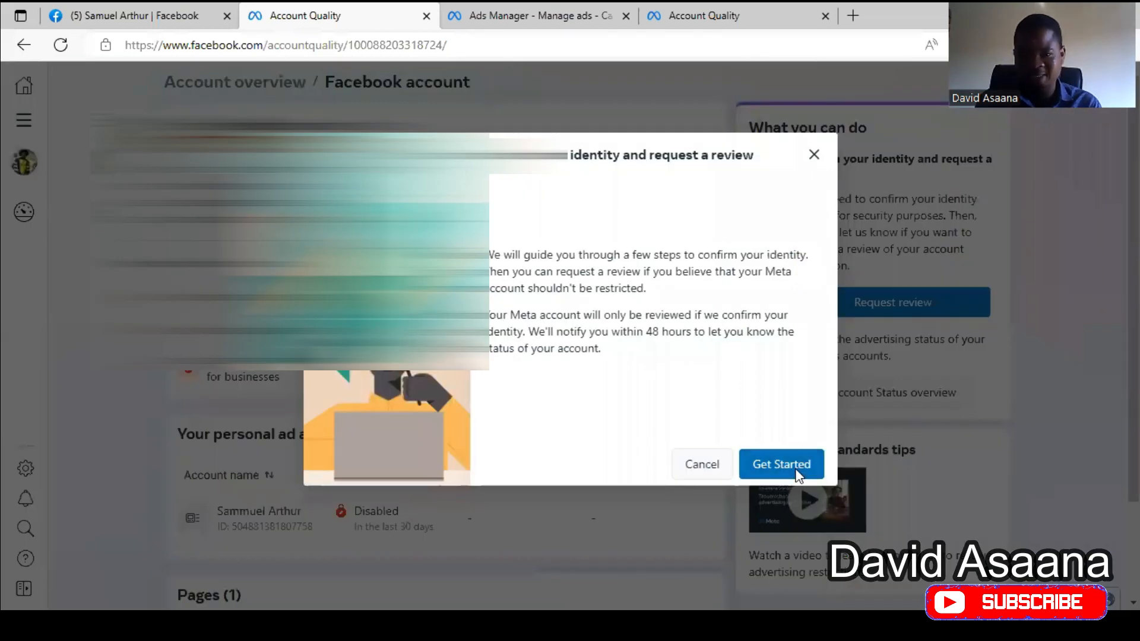
left_click(781, 464)
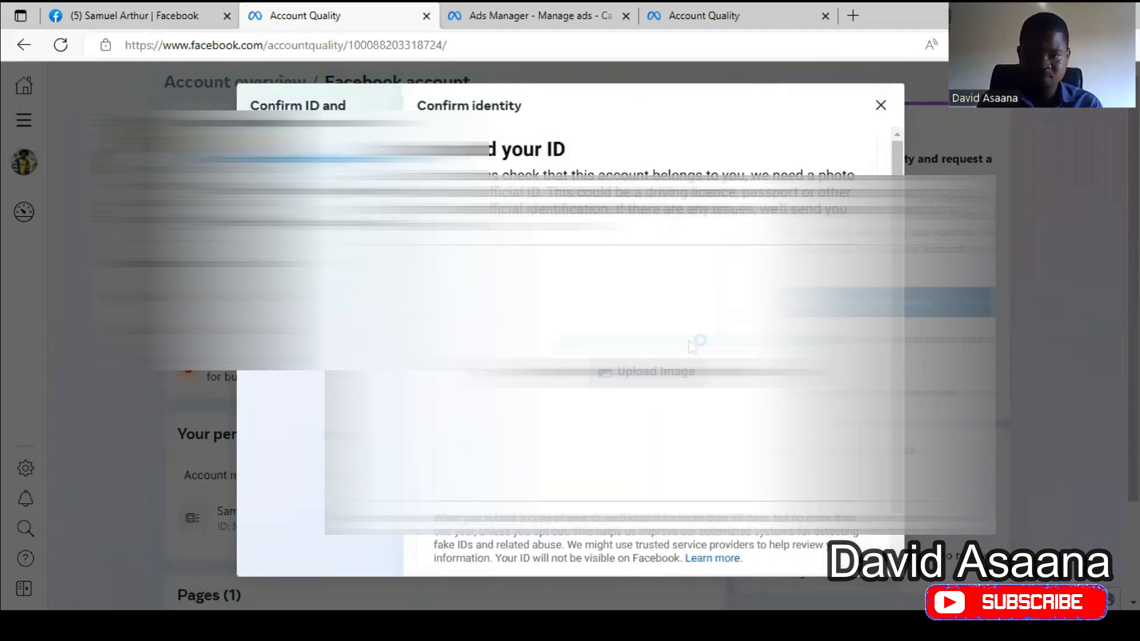
left_click(646, 370)
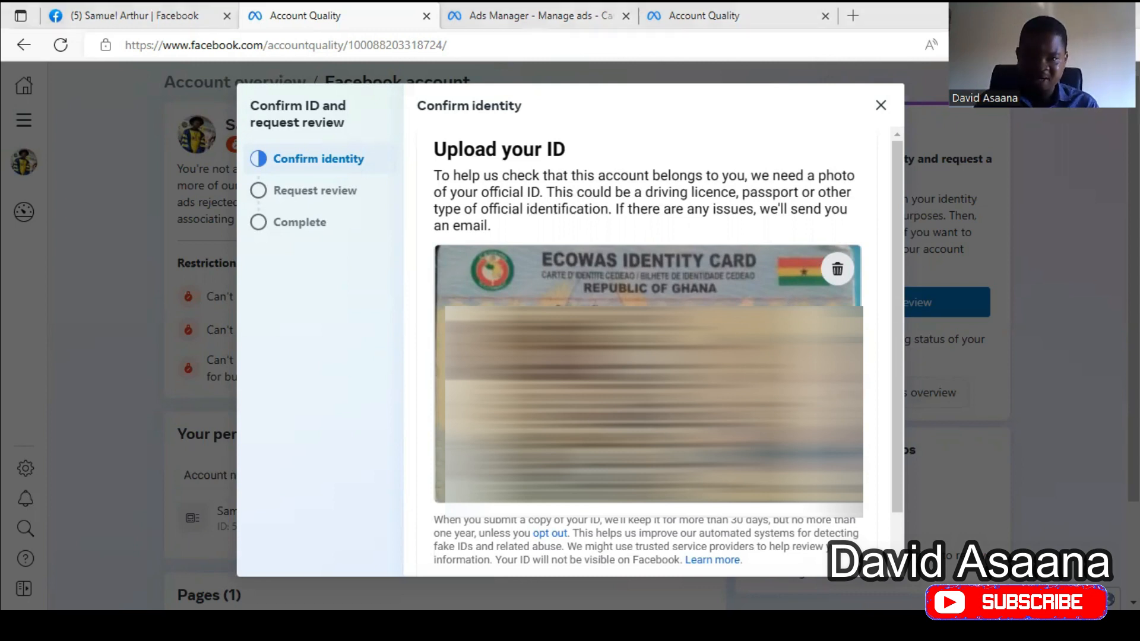
- Submit the uploaded ECOWAS identity card so the identity information is confirmed as sent
scroll("down", 3)
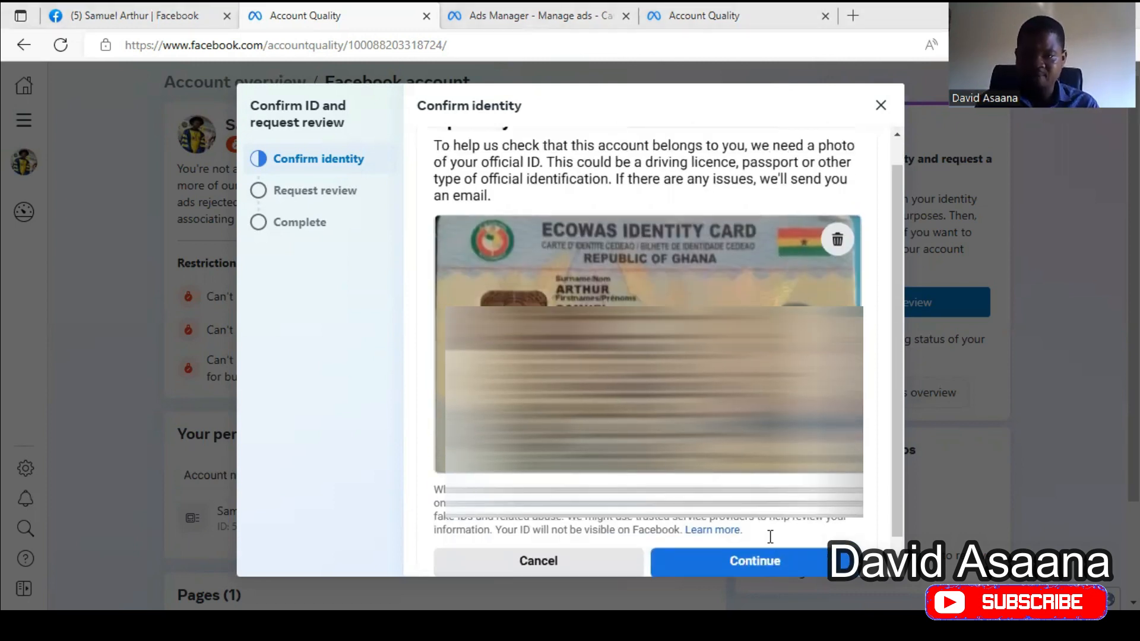
scroll("down", 3)
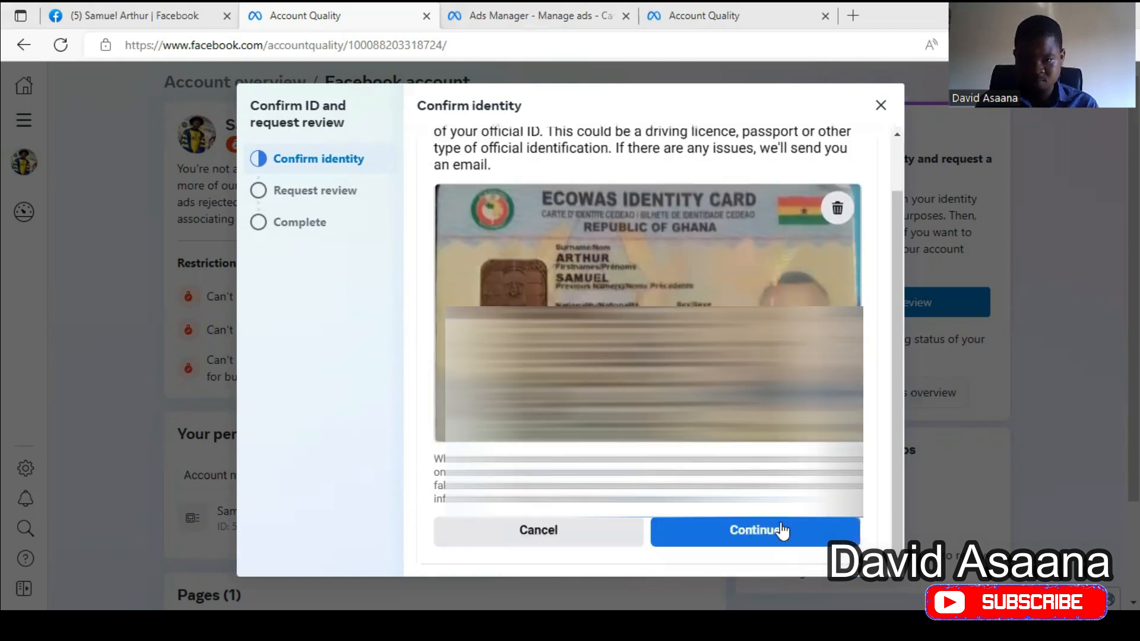
left_click(755, 530)
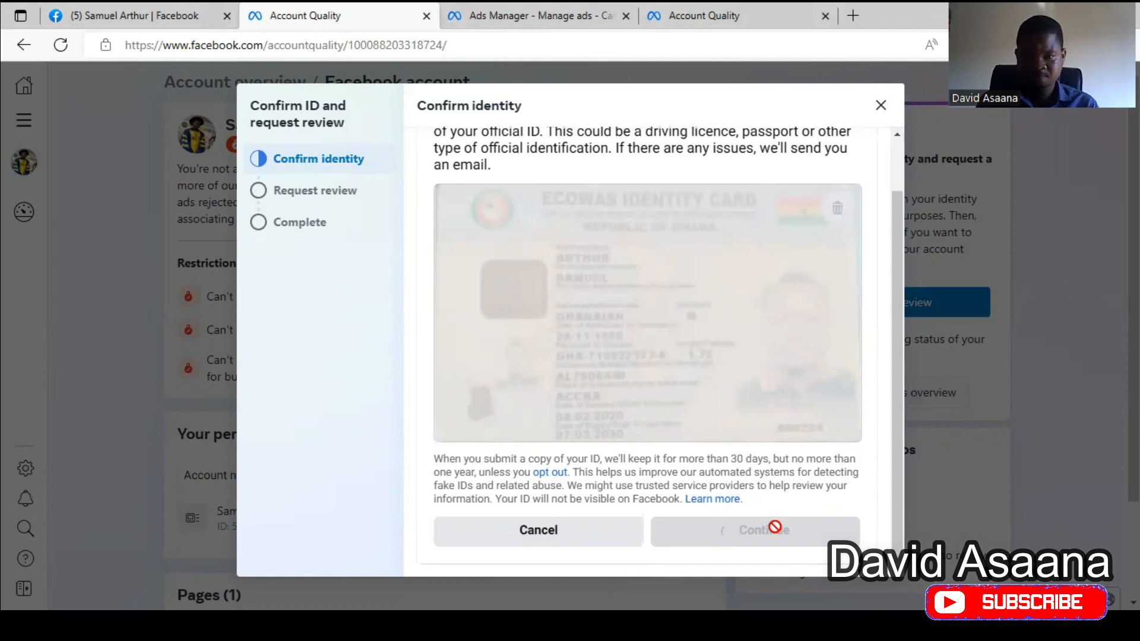
left_click(754, 530)
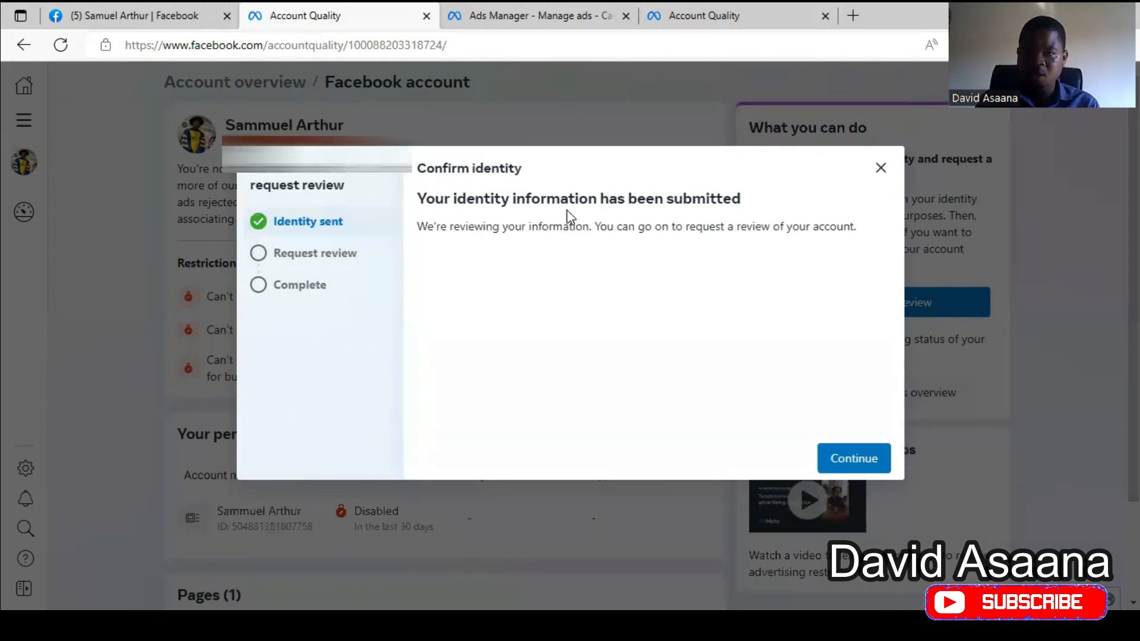
mouse_move(854, 458)
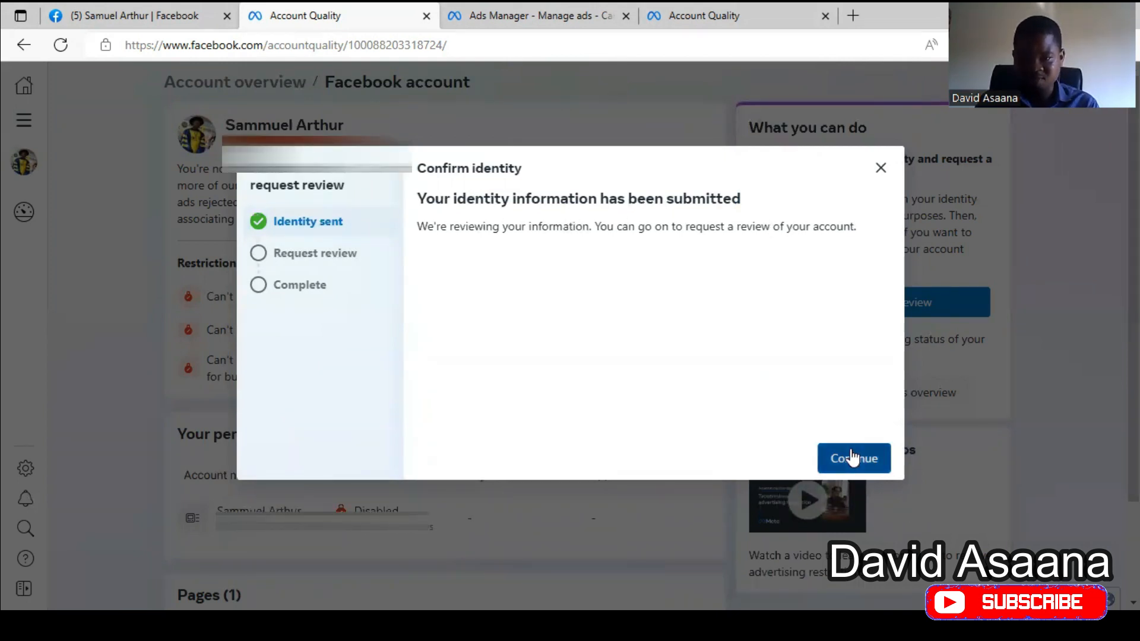
- Continue to the advertising review request and select 'Another reason' with its text box ready
left_click(853, 459)
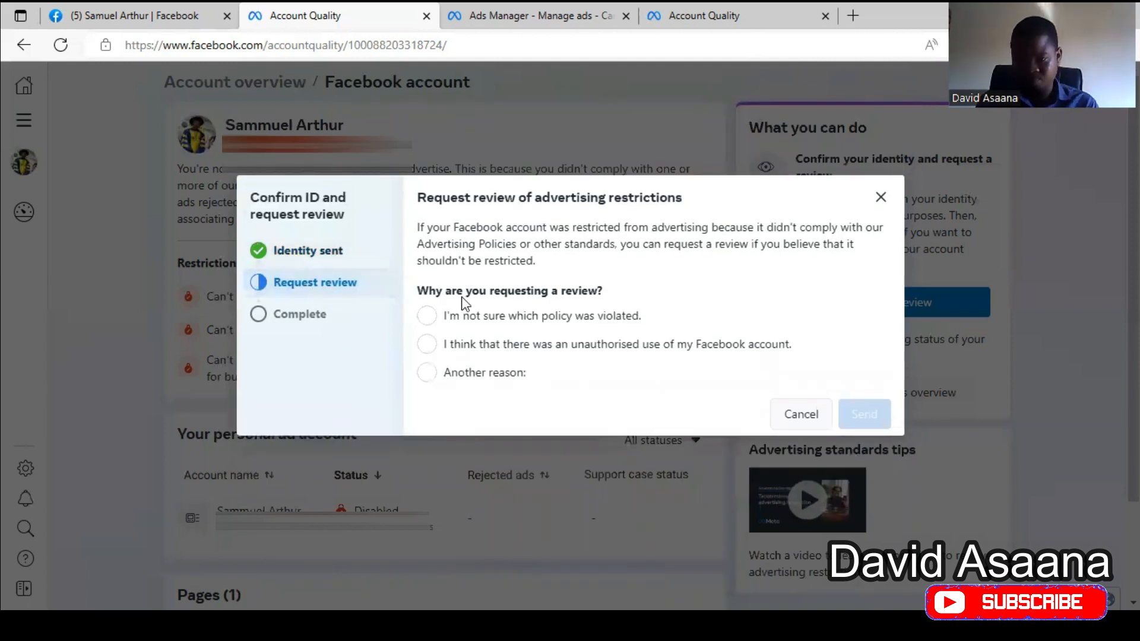
mouse_move(516, 293)
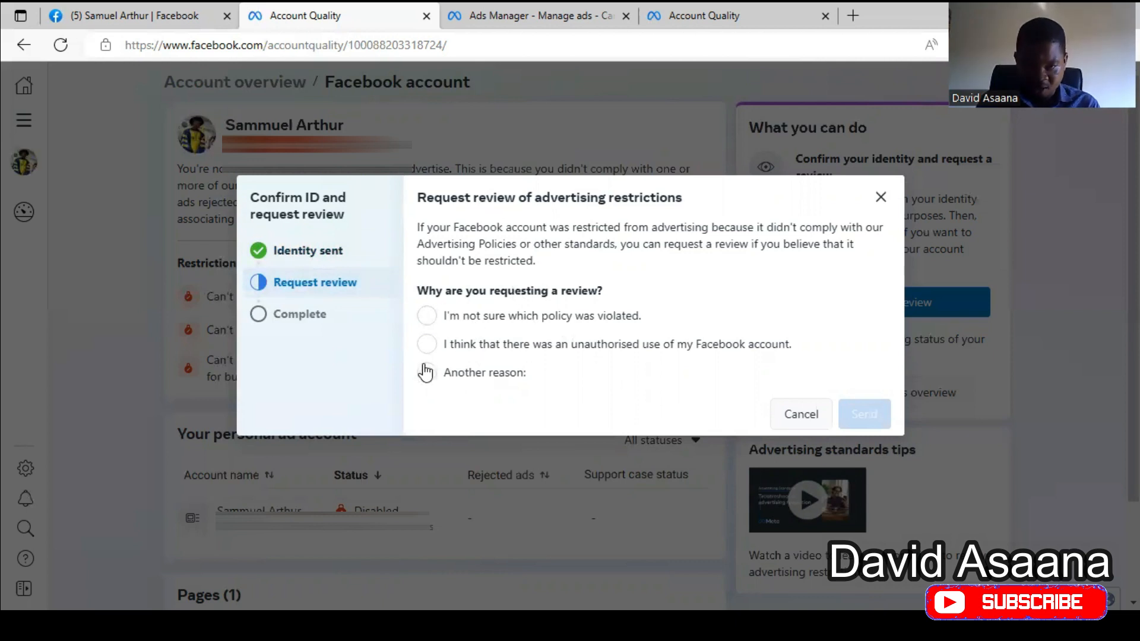
left_click(427, 372)
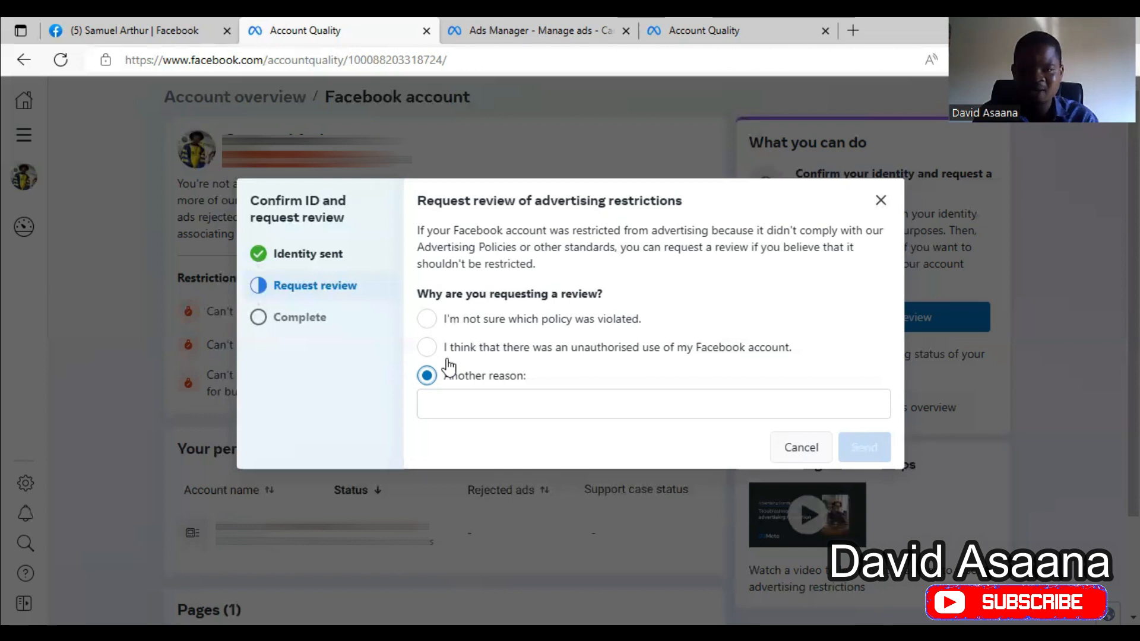
mouse_move(492, 394)
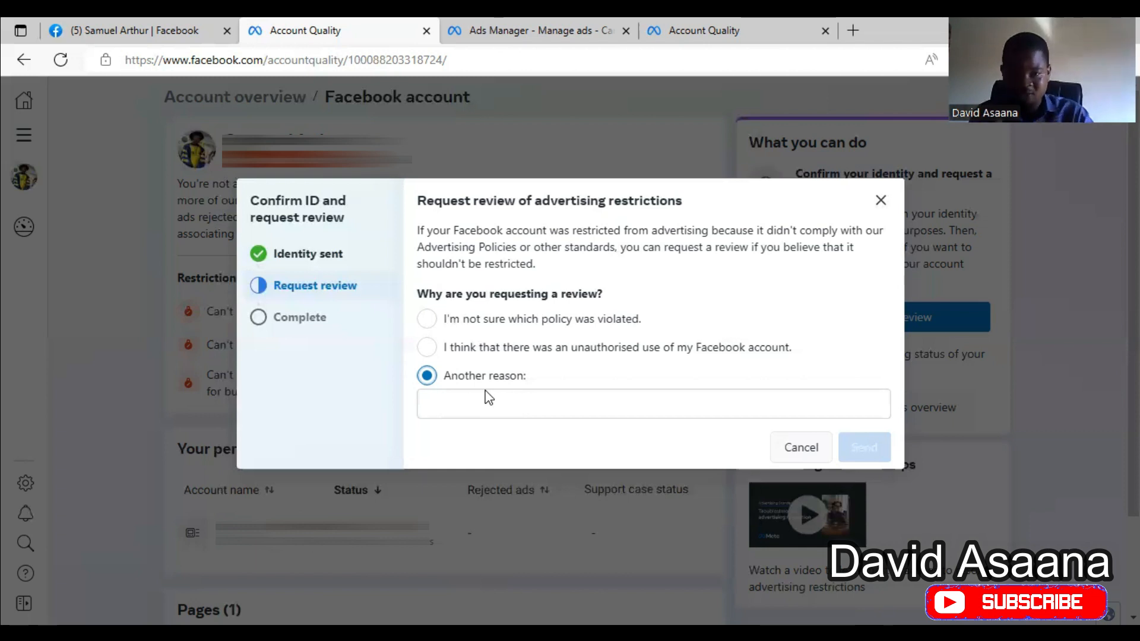
left_click(863, 447)
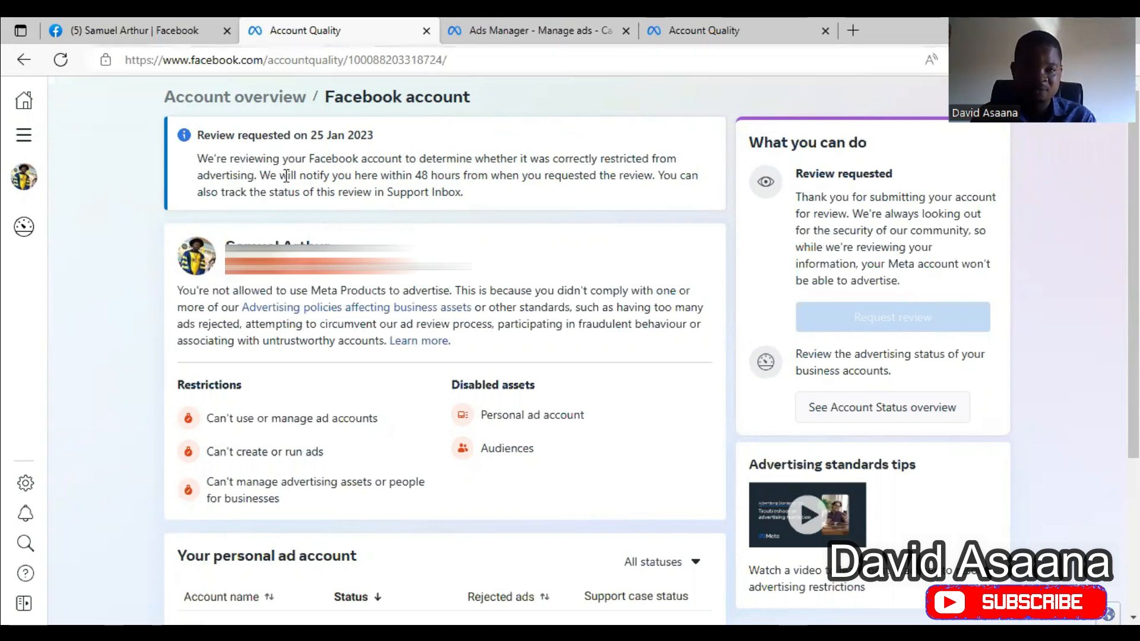
mouse_move(348, 164)
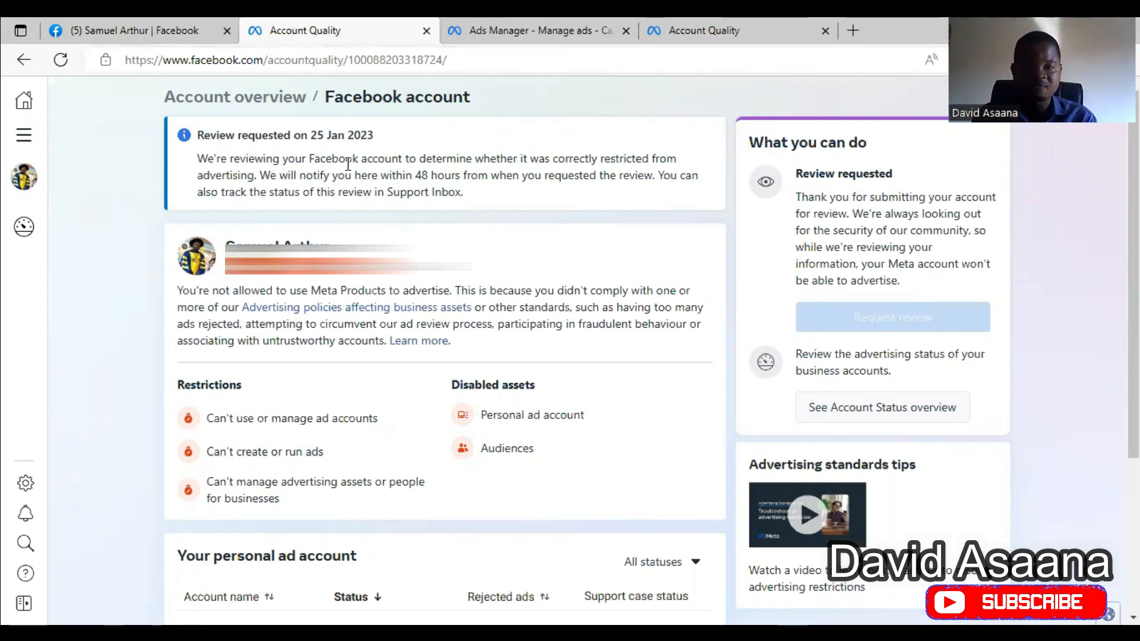
mouse_move(590, 202)
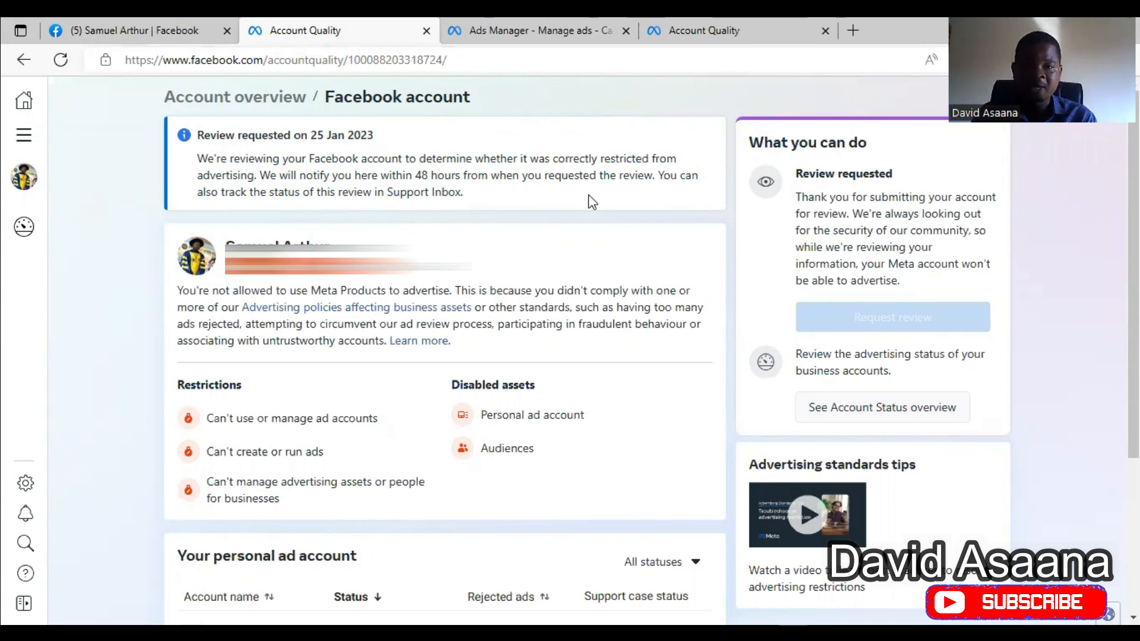
mouse_move(430, 195)
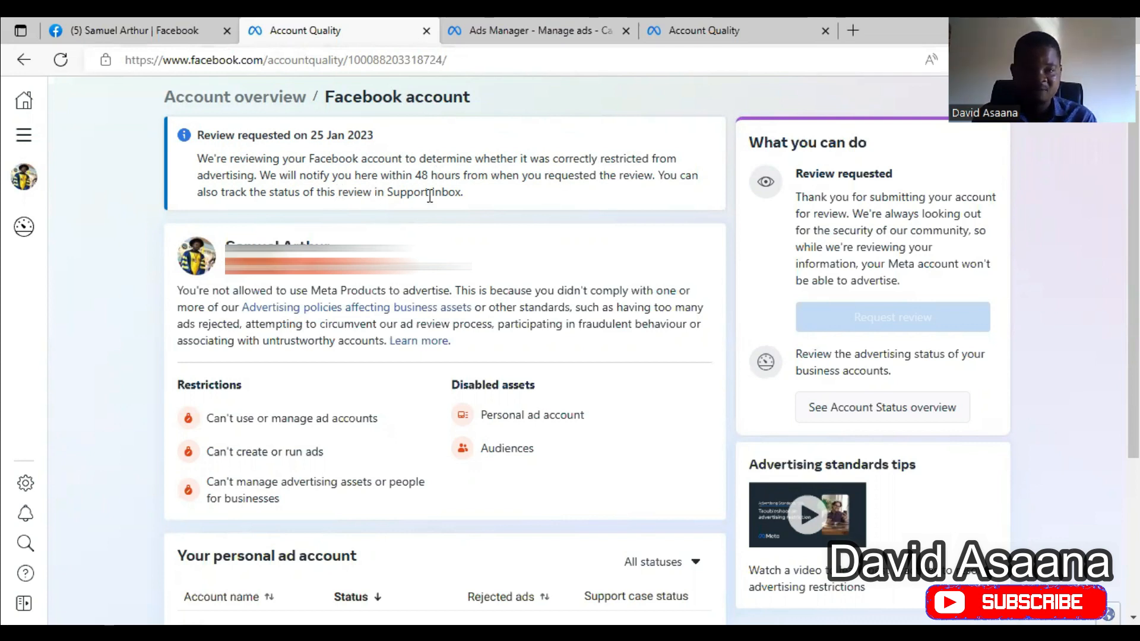
mouse_move(551, 202)
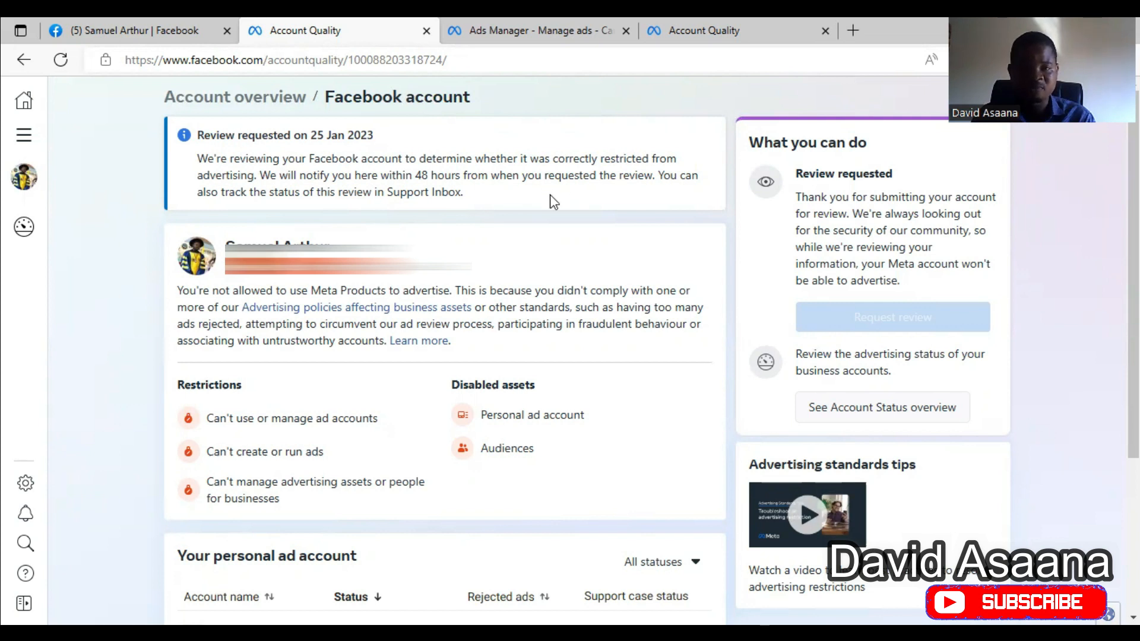
mouse_move(536, 247)
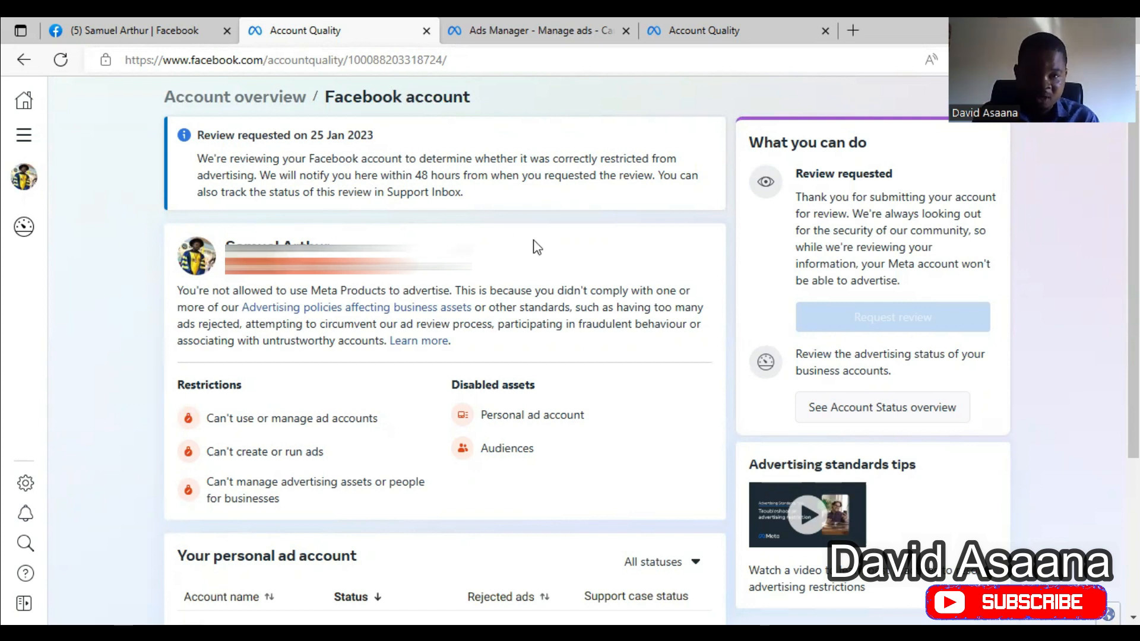
mouse_move(374, 216)
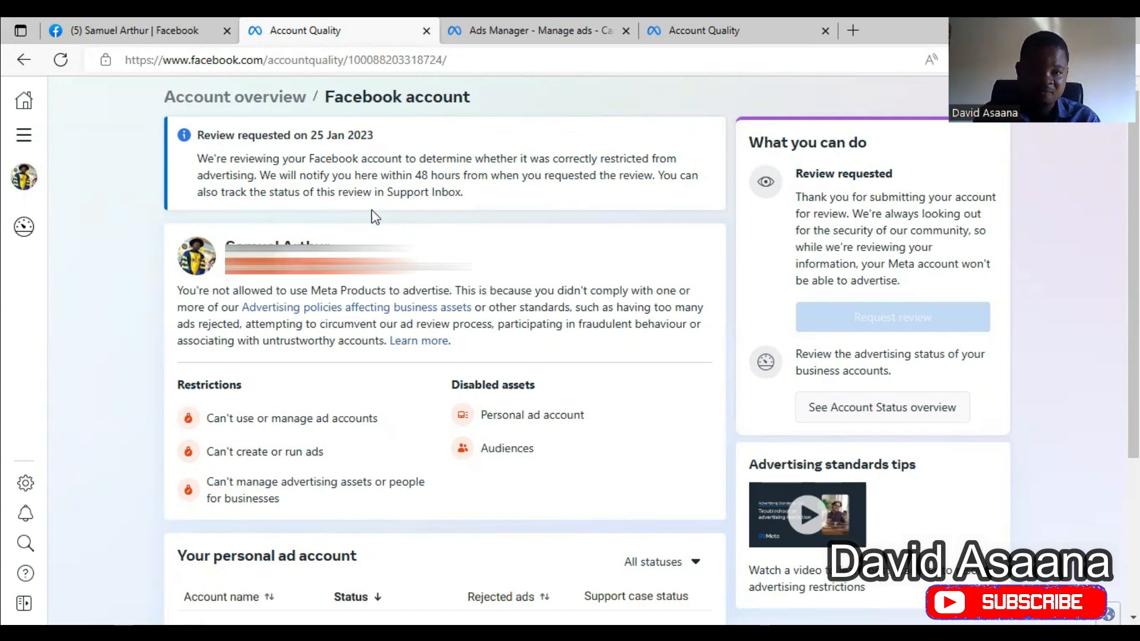
mouse_move(435, 211)
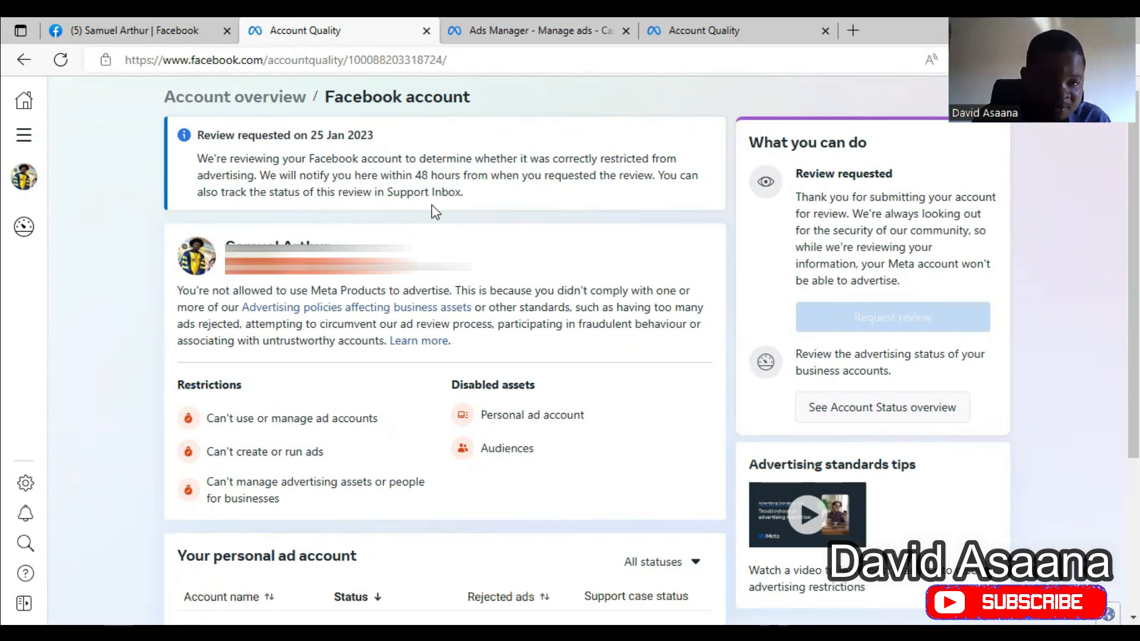
mouse_move(721, 167)
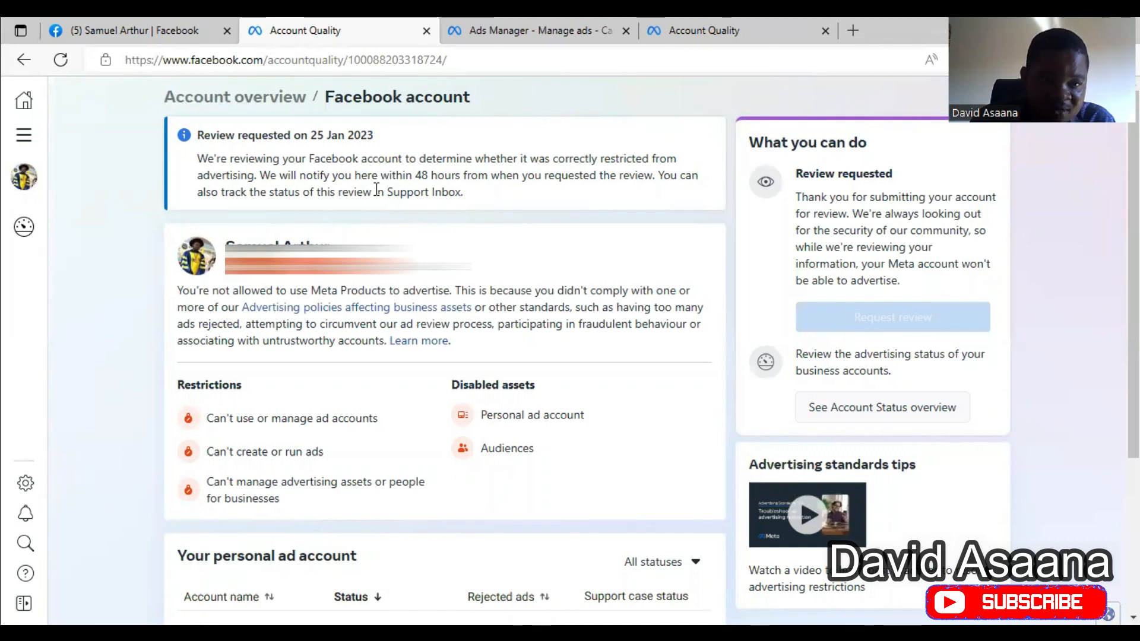
mouse_move(555, 229)
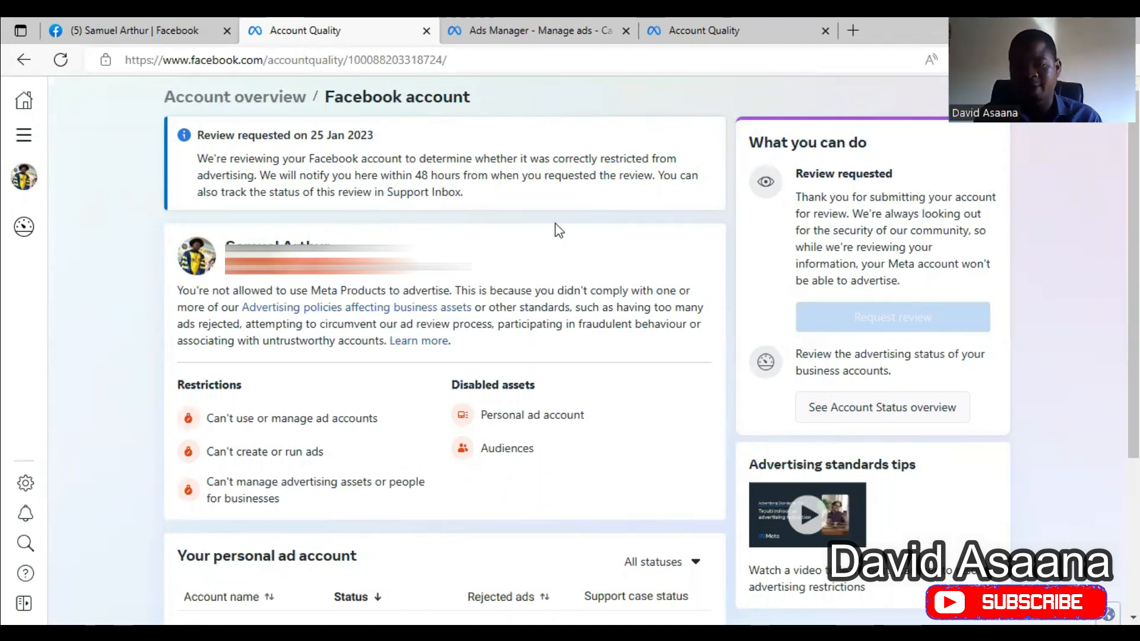
mouse_move(1081, 153)
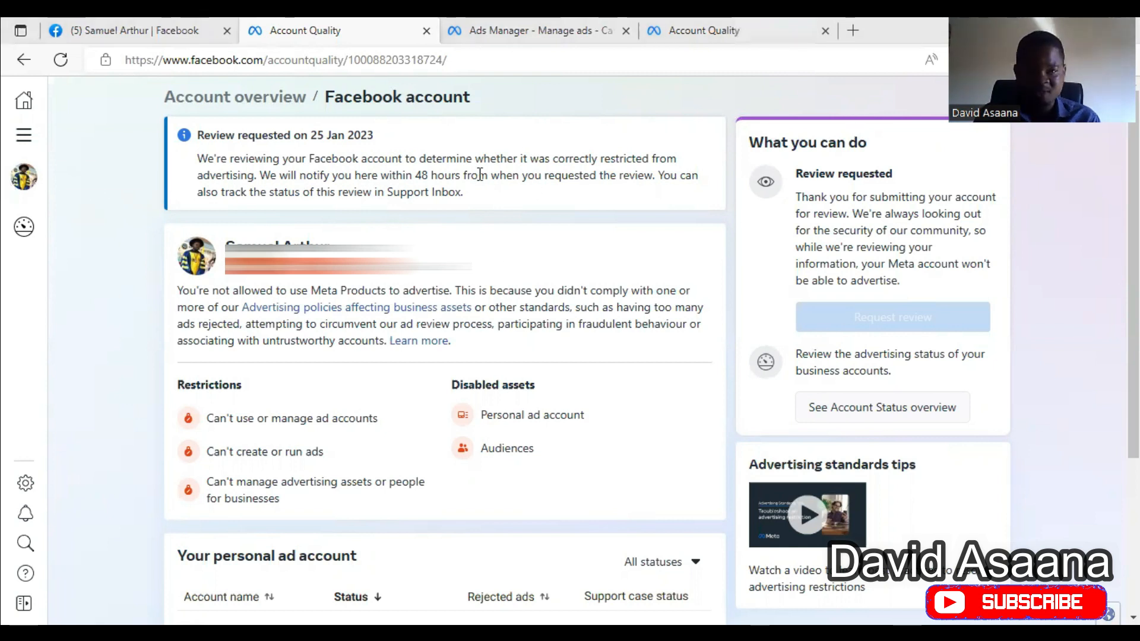
mouse_move(643, 215)
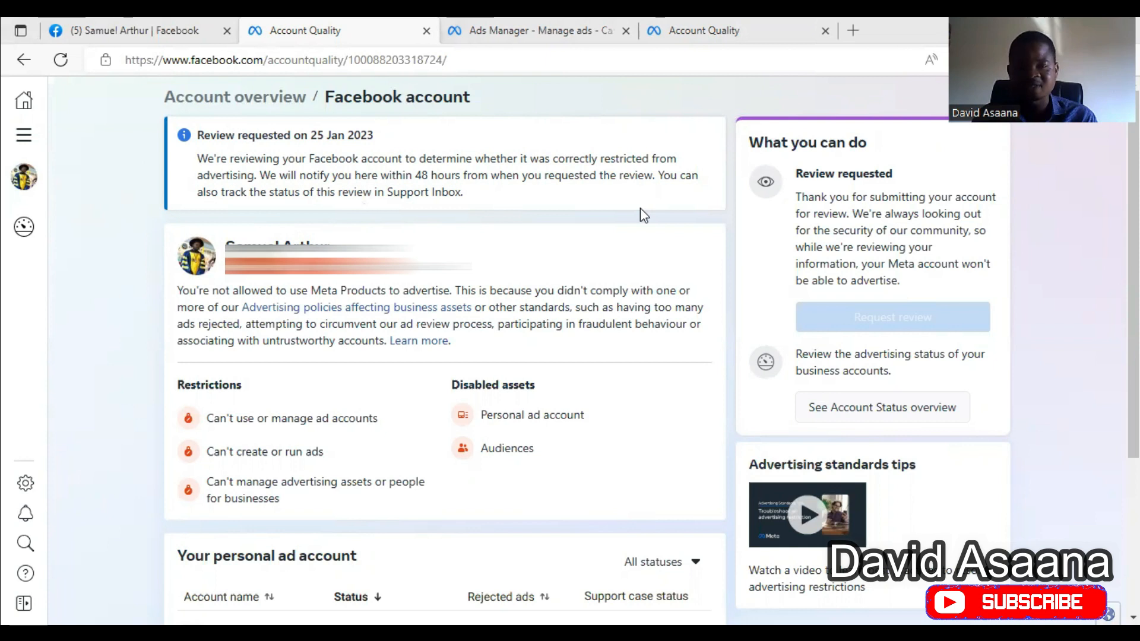